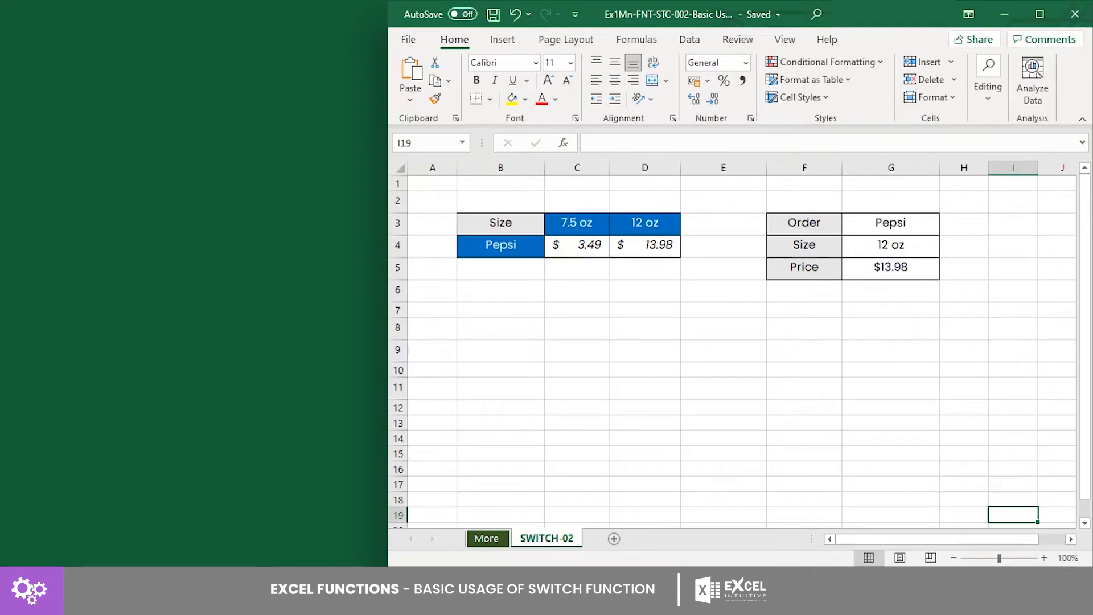
mouse_move(928, 251)
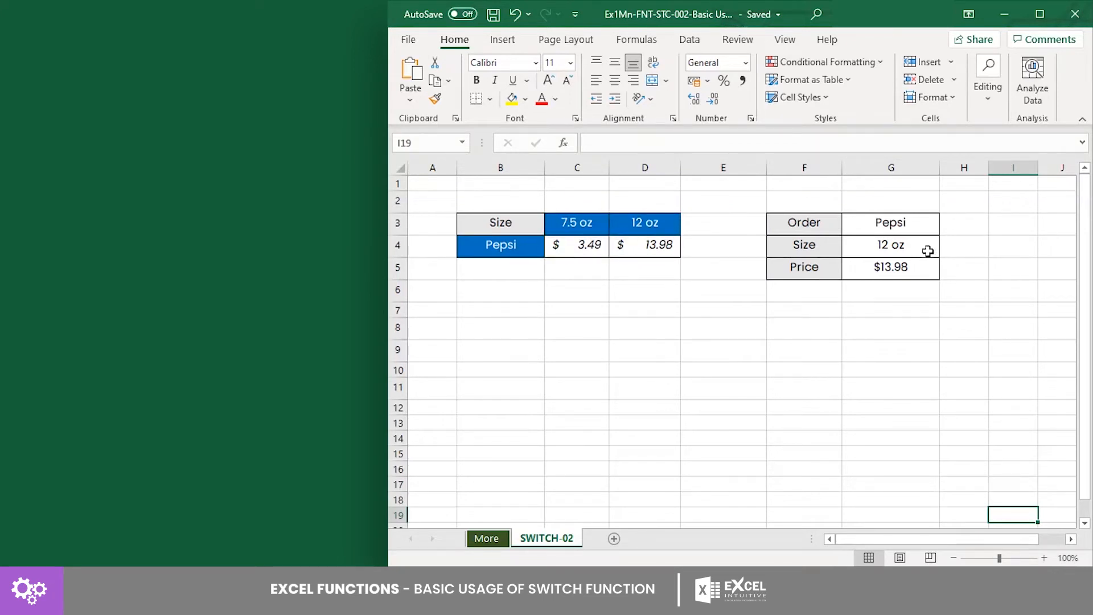
click(947, 248)
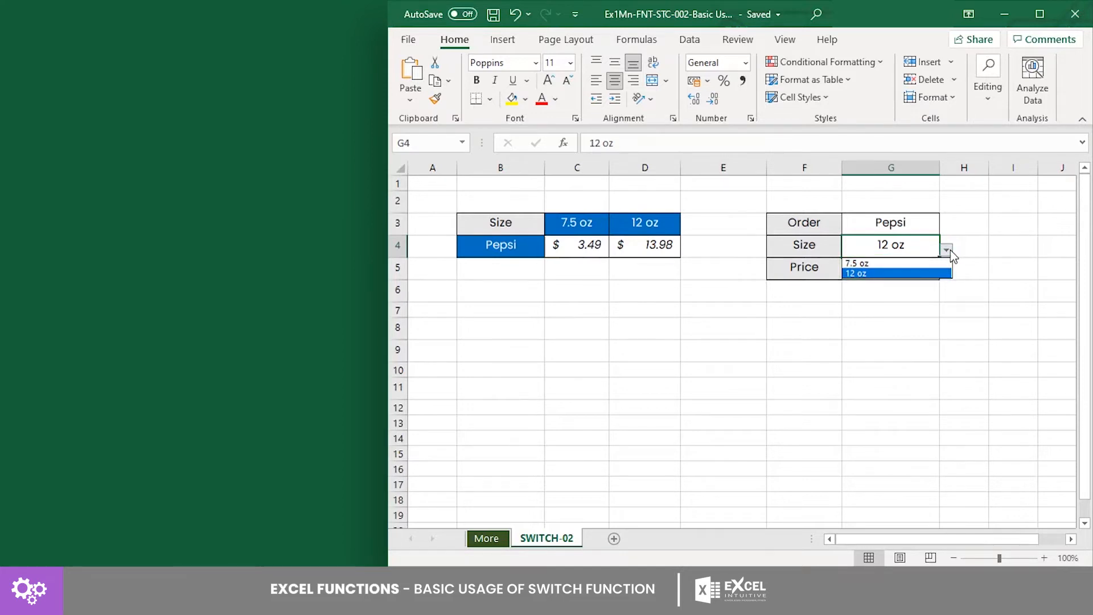
mouse_move(892, 263)
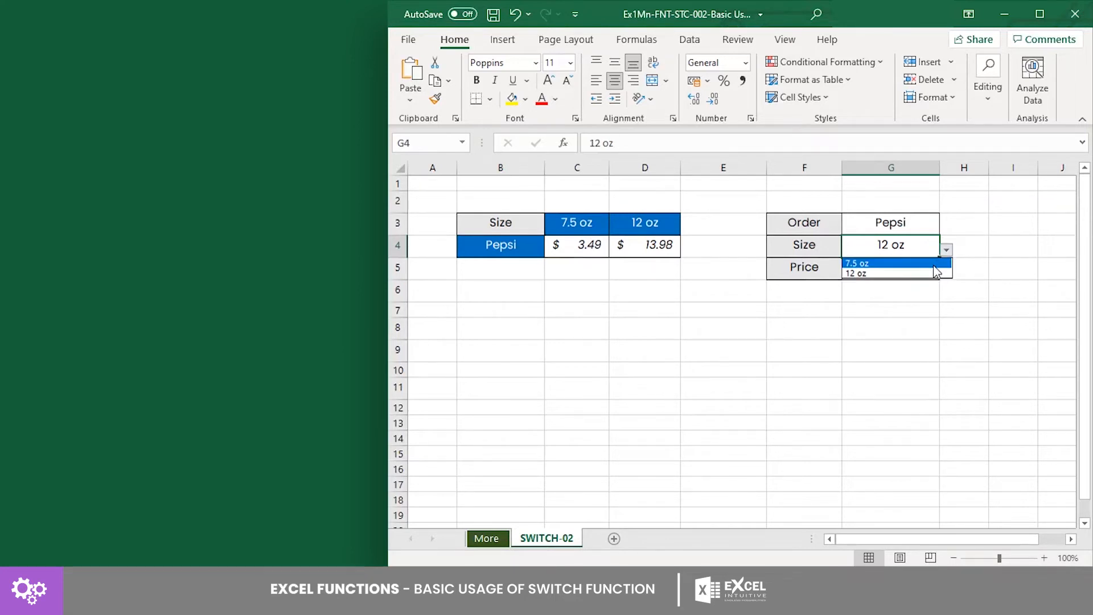
click(857, 263)
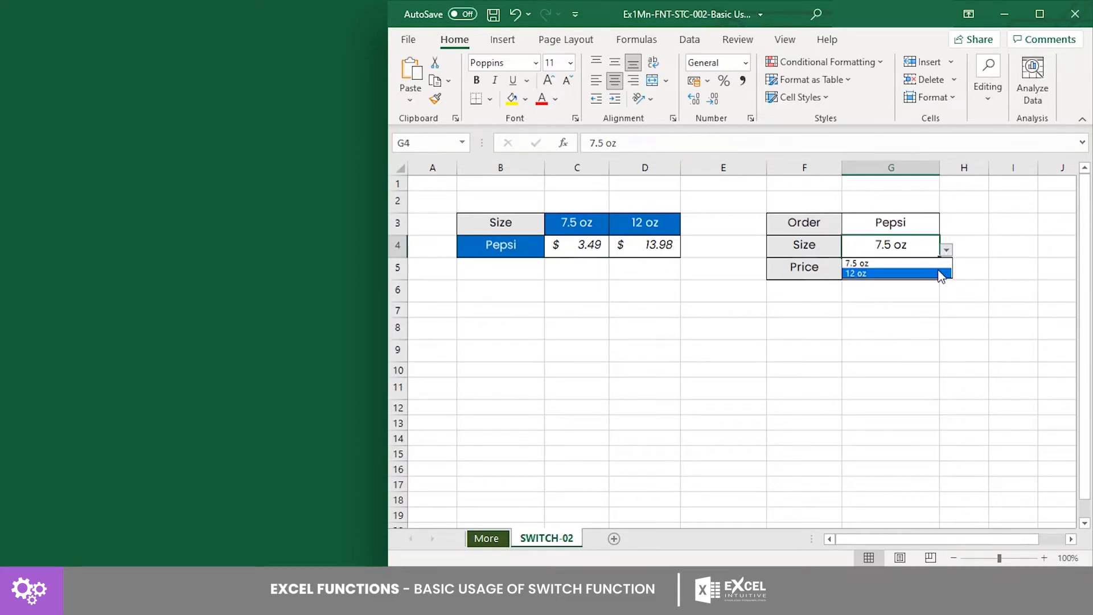
click(873, 272)
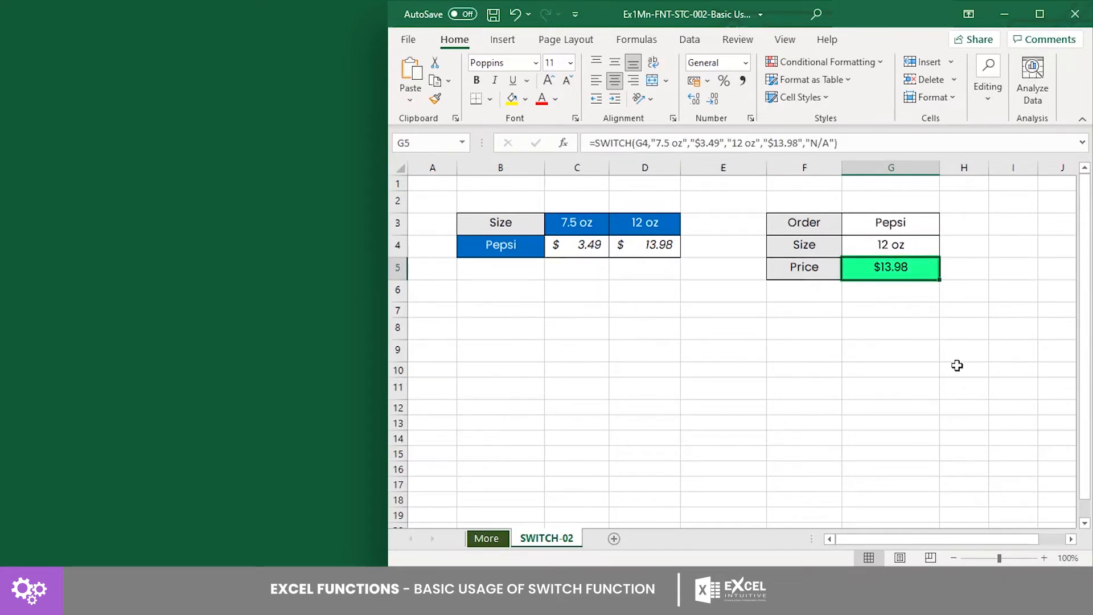